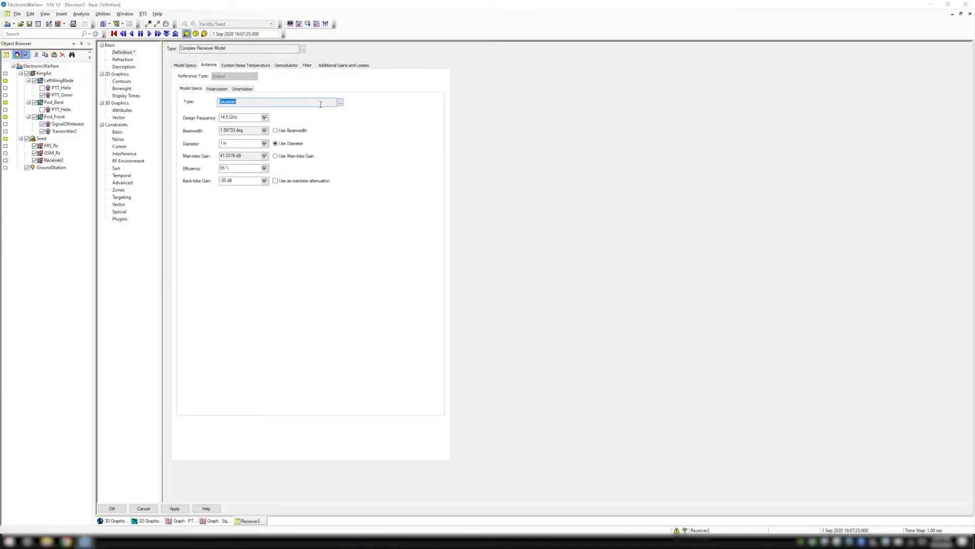
Step: Choose the Gaussian model as the receiver's antenna type in the Select Antenna dialog
click(339, 102)
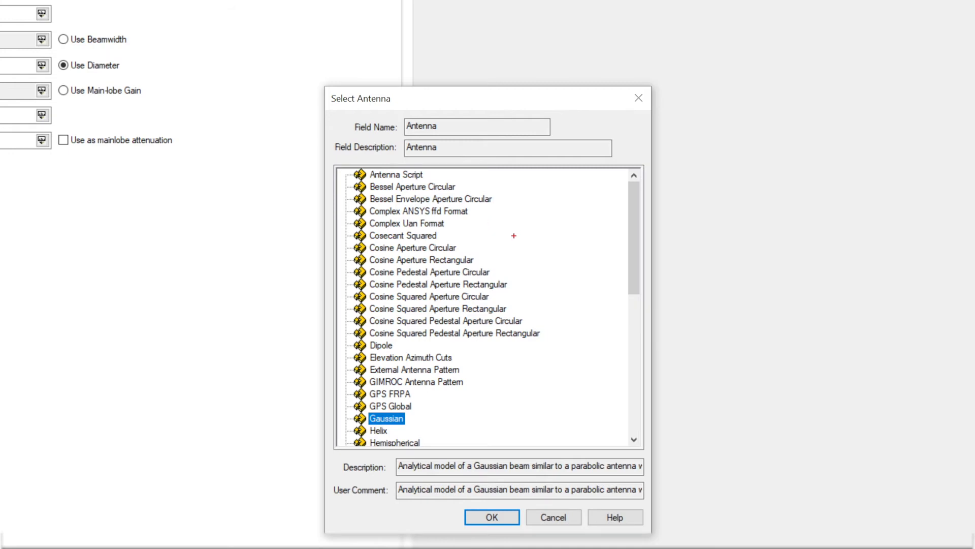
click(490, 517)
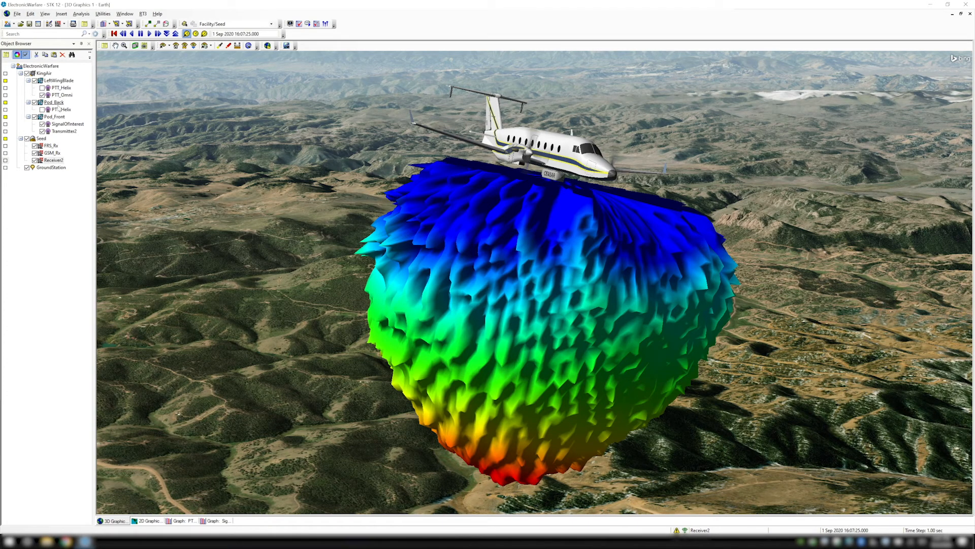
mouse_move(422, 182)
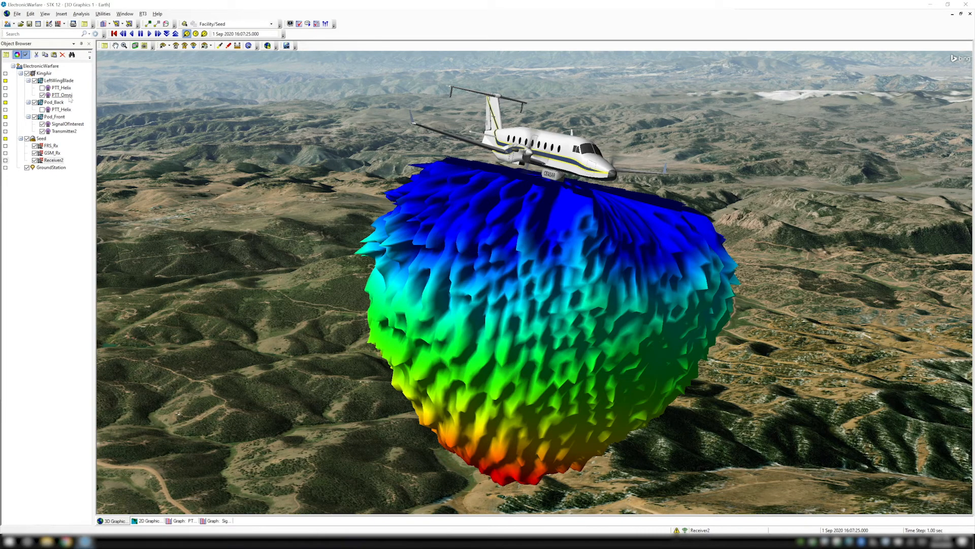
Step: Show the context actions for the PTT_Helix transmitter in the Object Browser
right_click(60, 87)
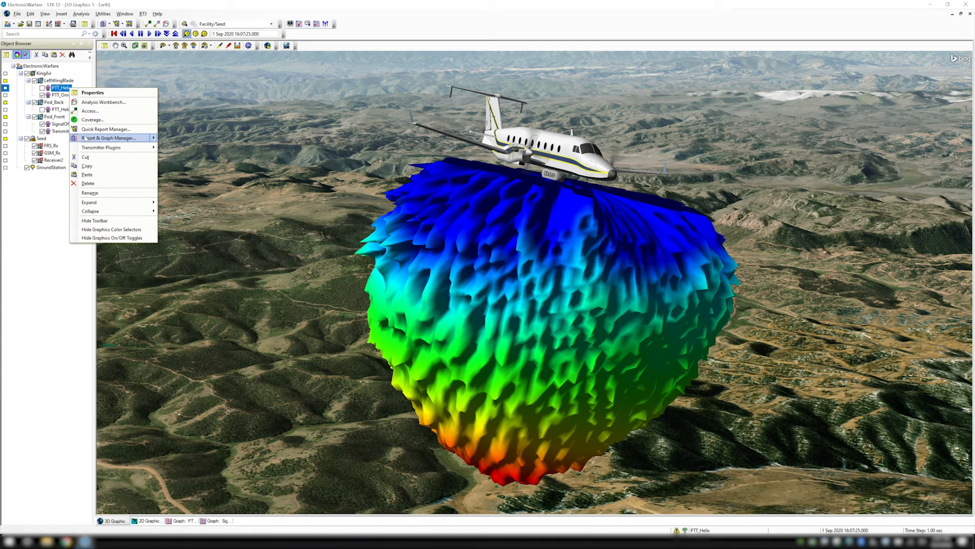
mouse_move(90, 110)
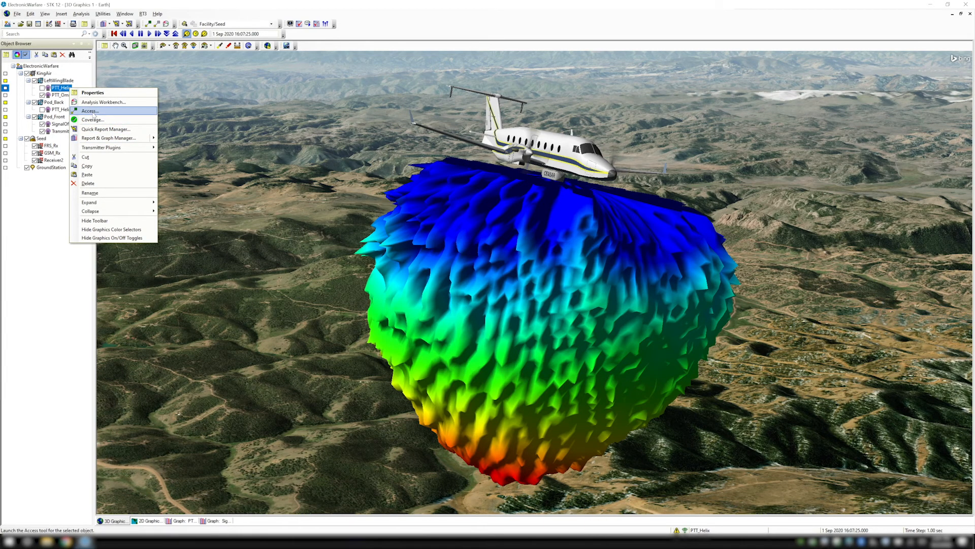